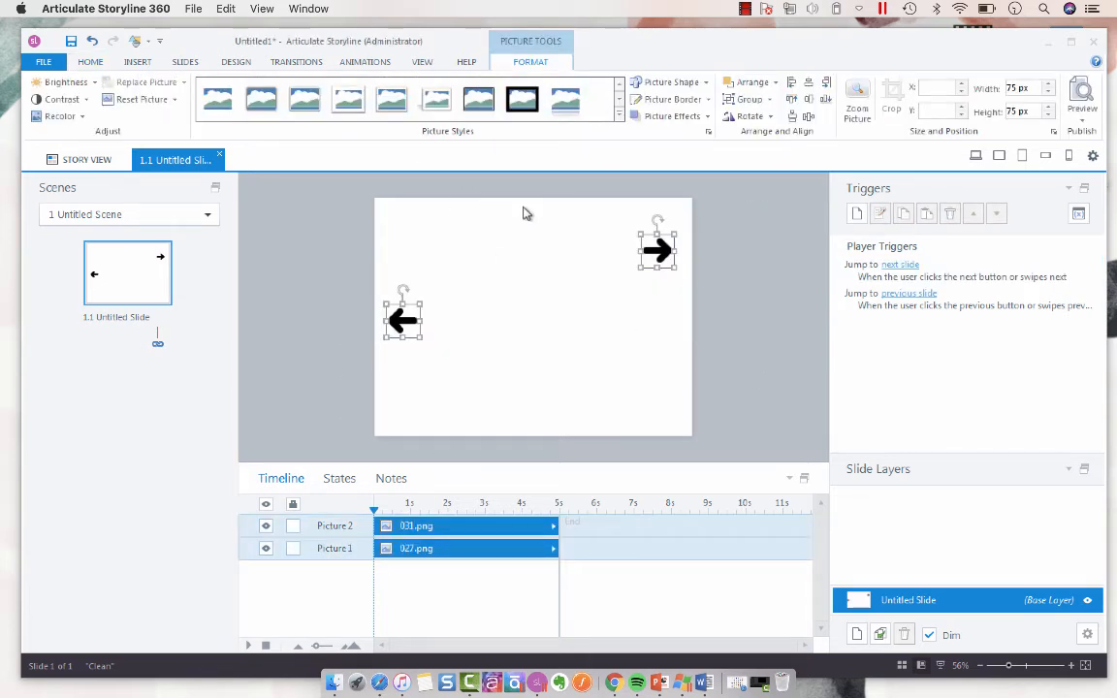
pyautogui.moveTo(744, 144)
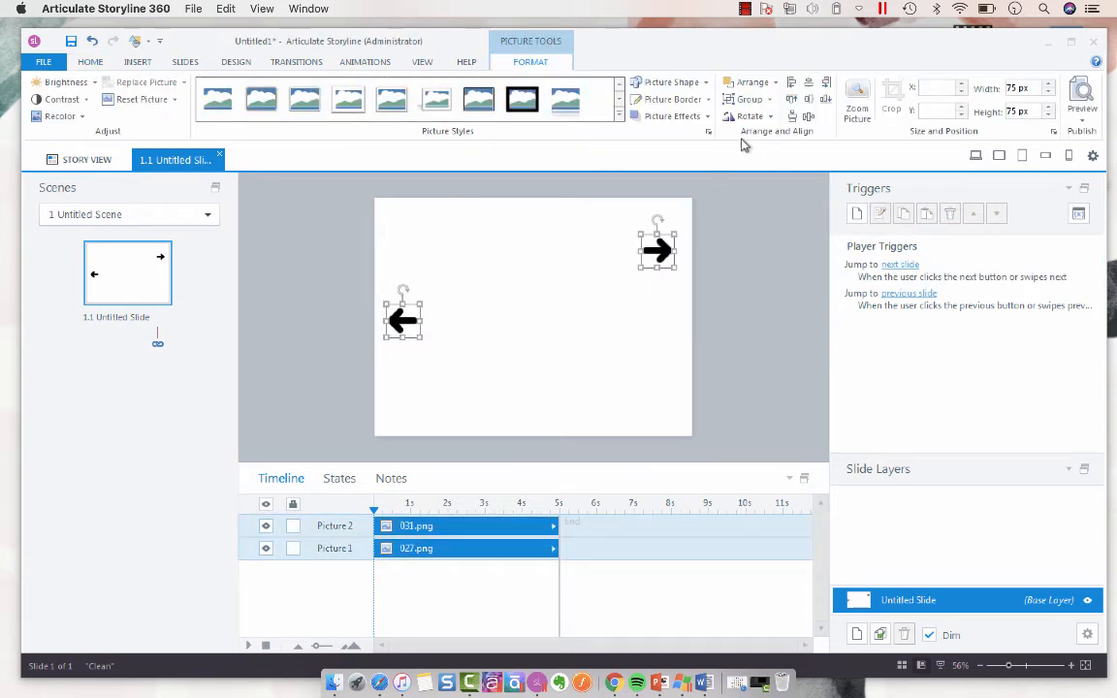
pyautogui.moveTo(719, 145)
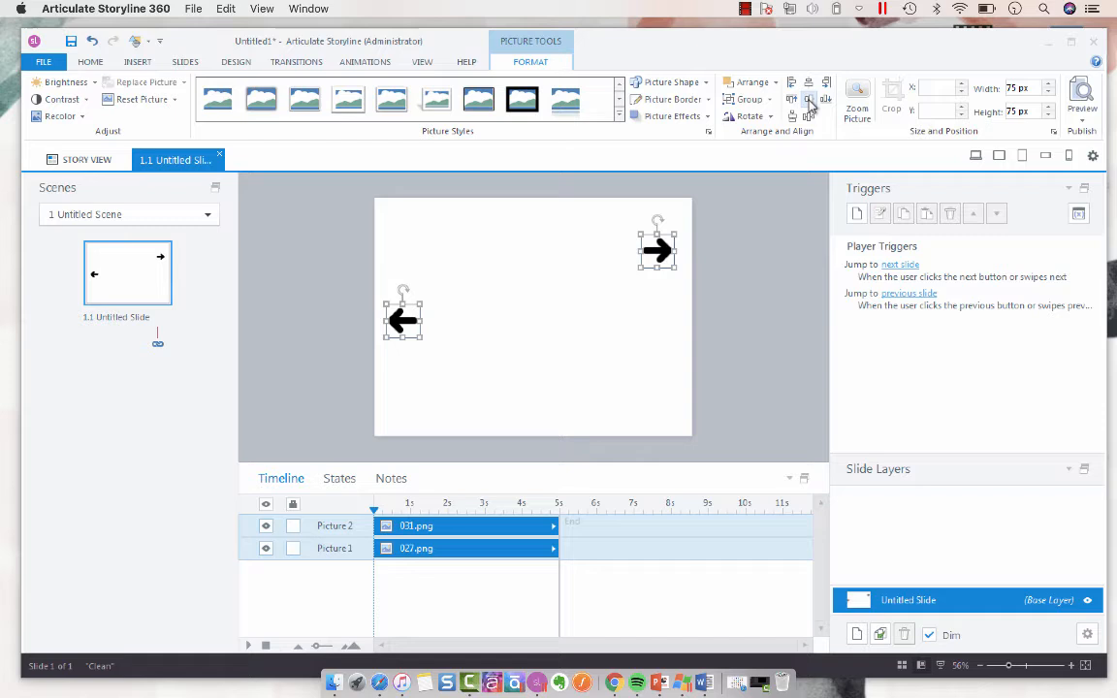
pyautogui.moveTo(808, 100)
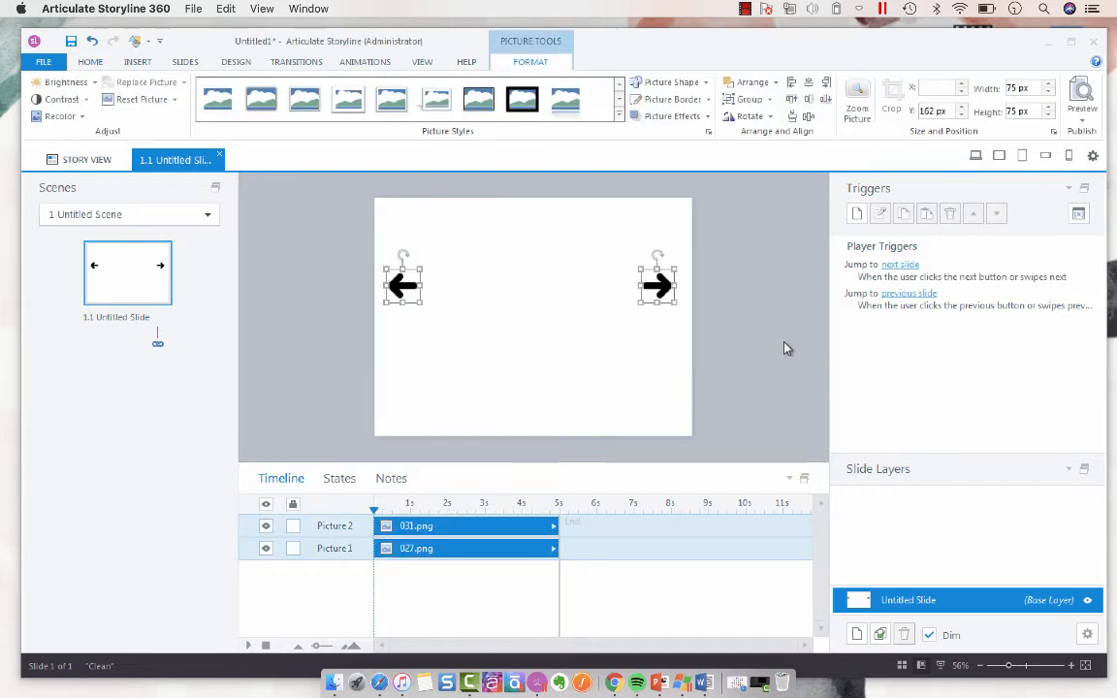
pyautogui.moveTo(828, 321)
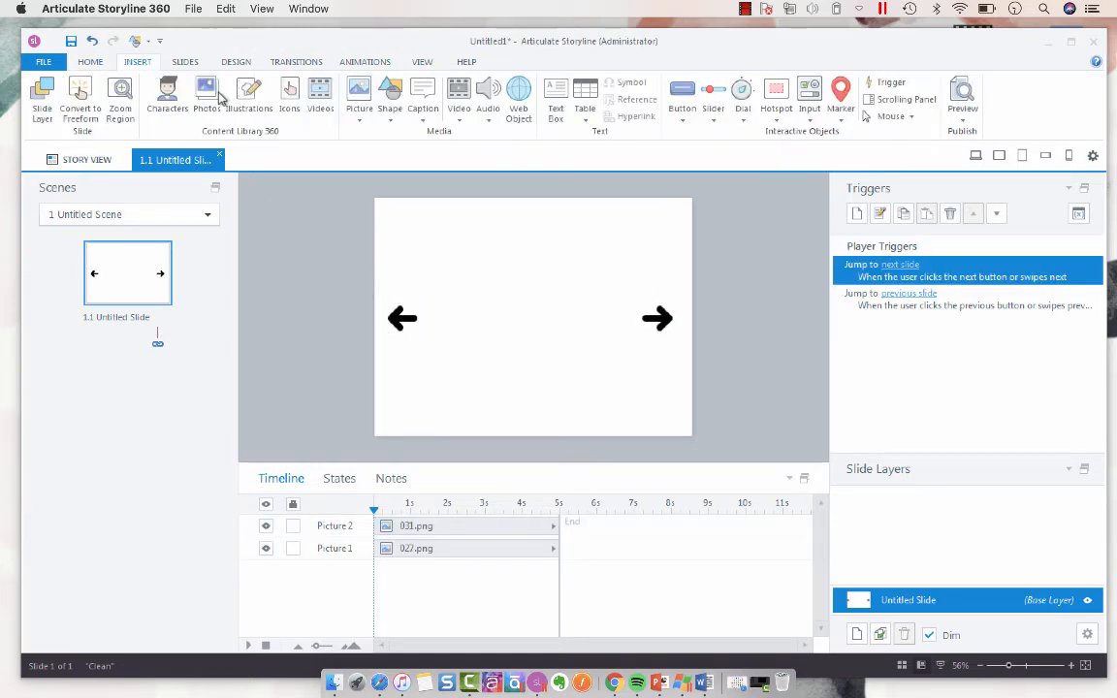
# Step: Draw a wide rectangle across the slide's middle and fill it light grey
pyautogui.click(389, 97)
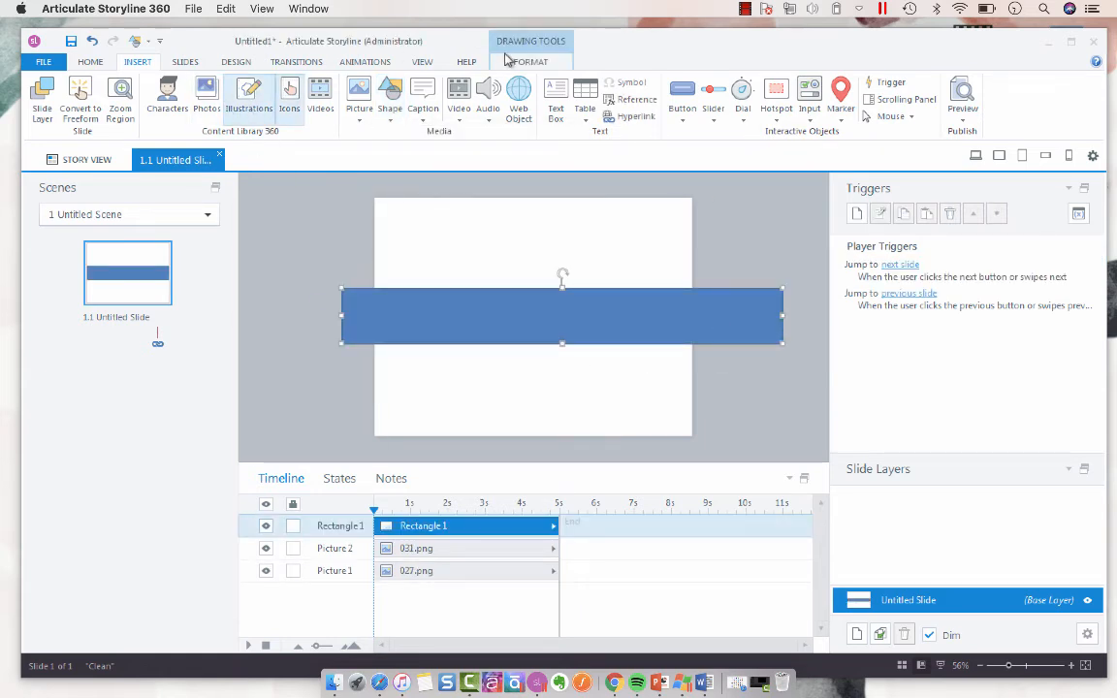
pyautogui.click(675, 84)
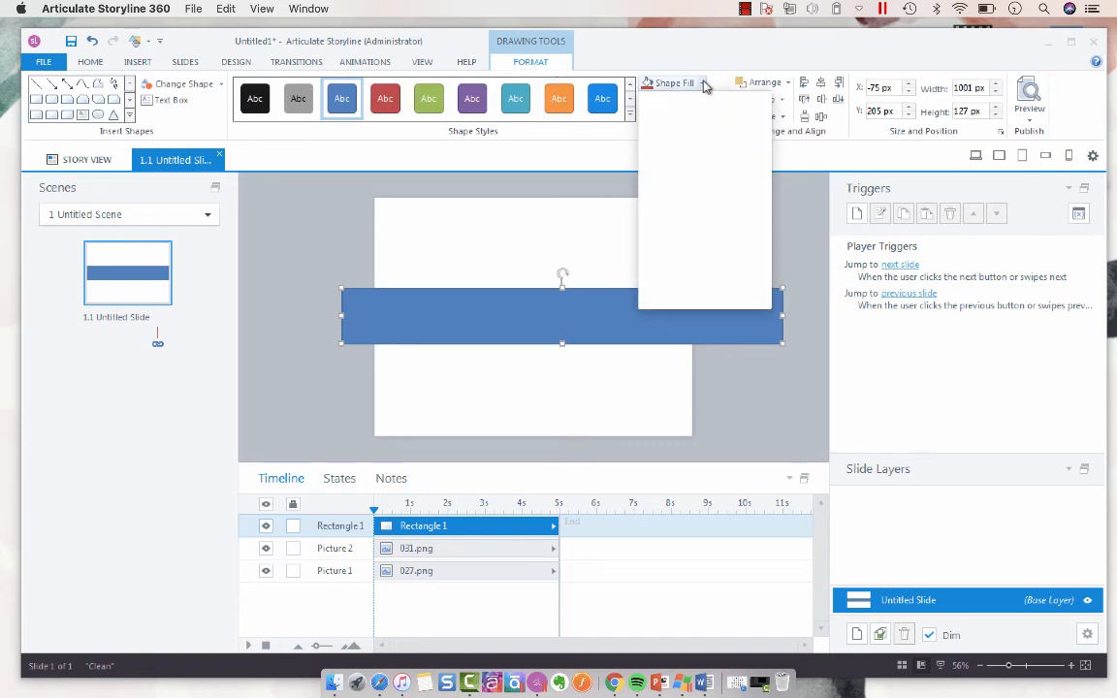
pyautogui.click(684, 99)
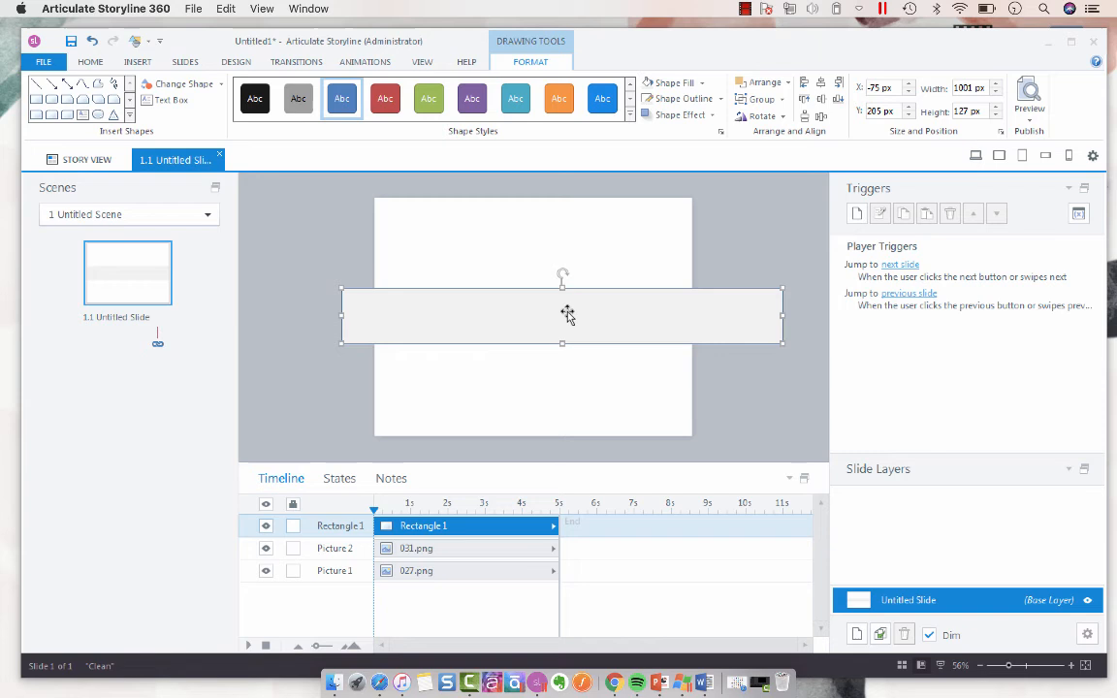
# Step: Send the grey band to back behind both arrows and trim its right end to the slide edge
pyautogui.rightClick(567, 314)
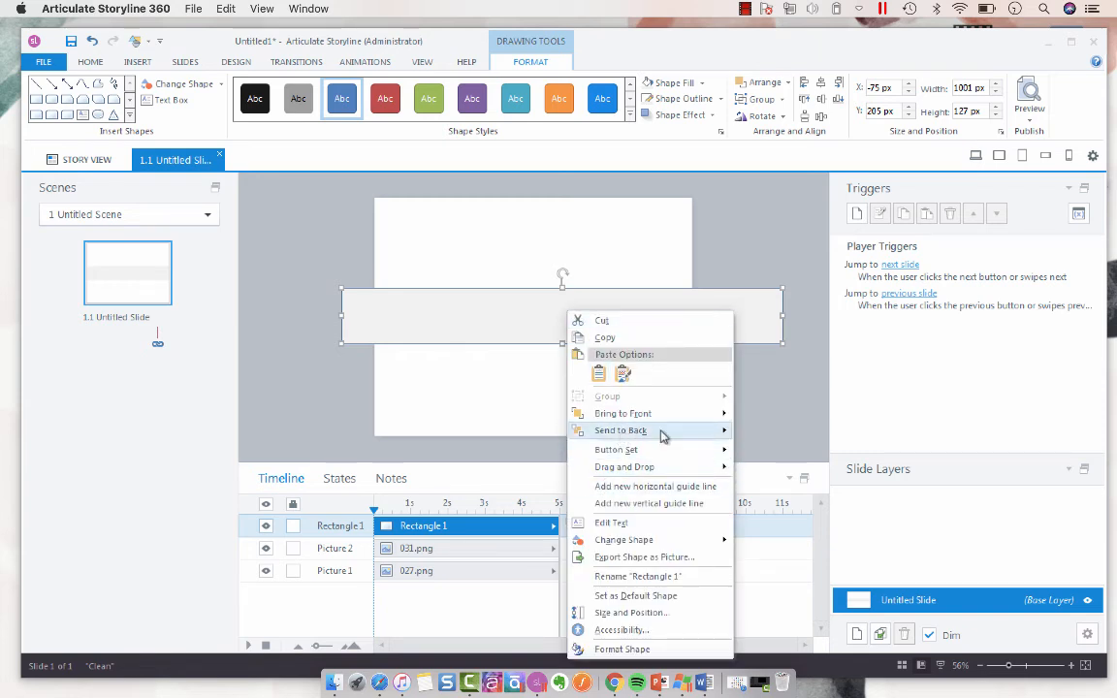
pyautogui.click(621, 430)
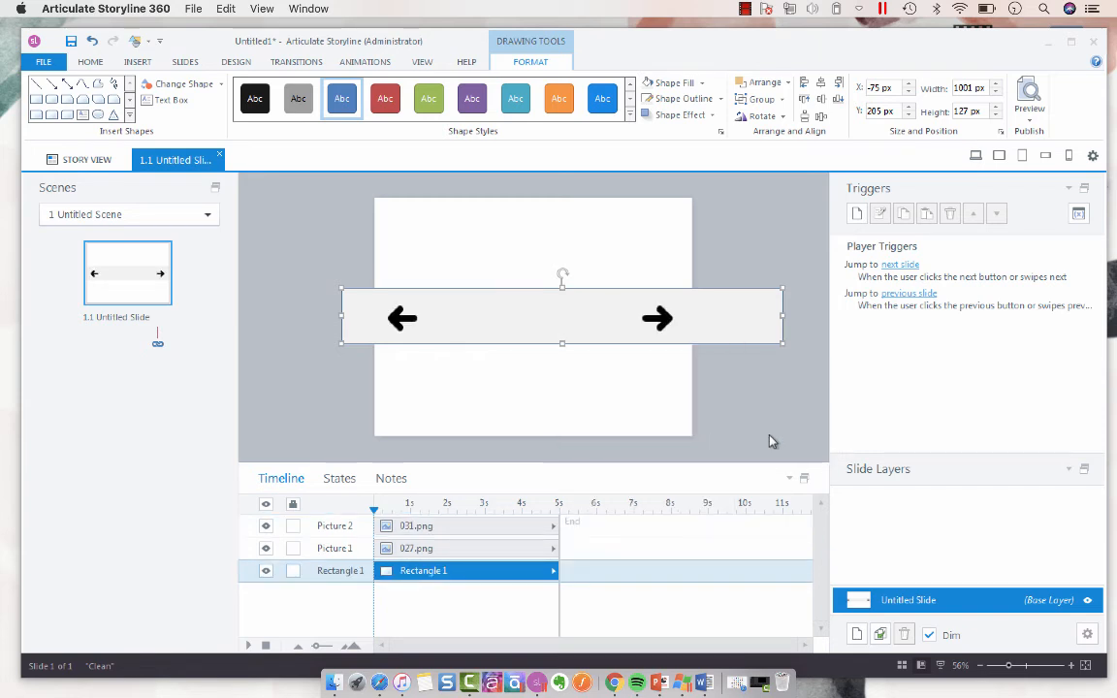
pyautogui.moveTo(783, 317); pyautogui.dragTo(688, 317)
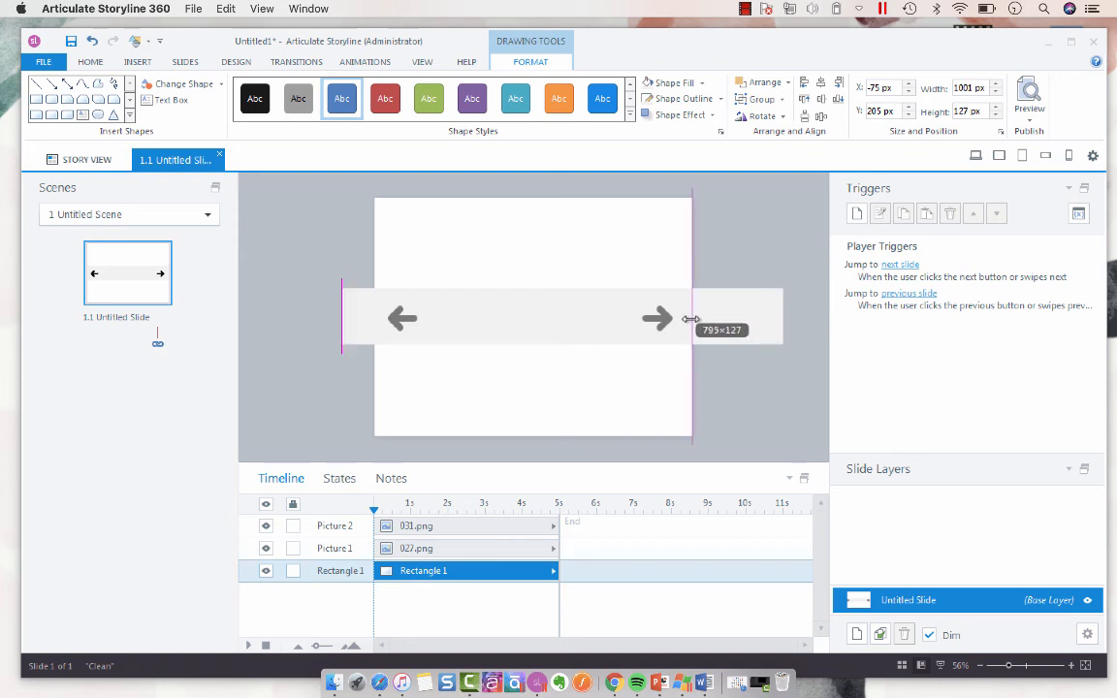